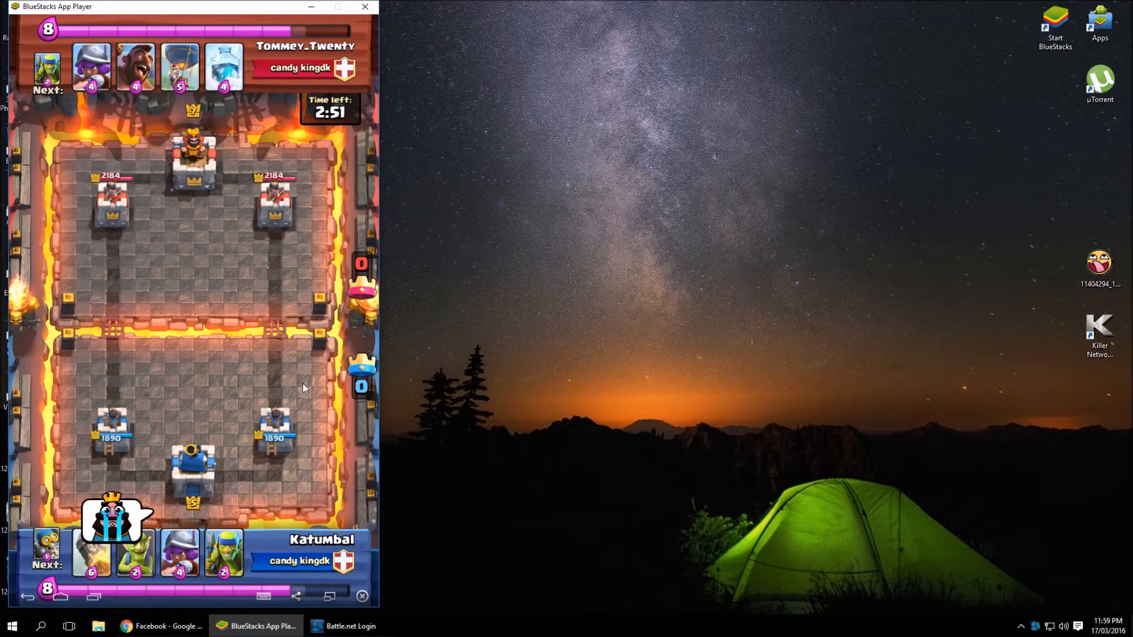
# - Deploy a troop in the right lane near the bridge and goblins beside the right tower
pyautogui.click(275, 155)
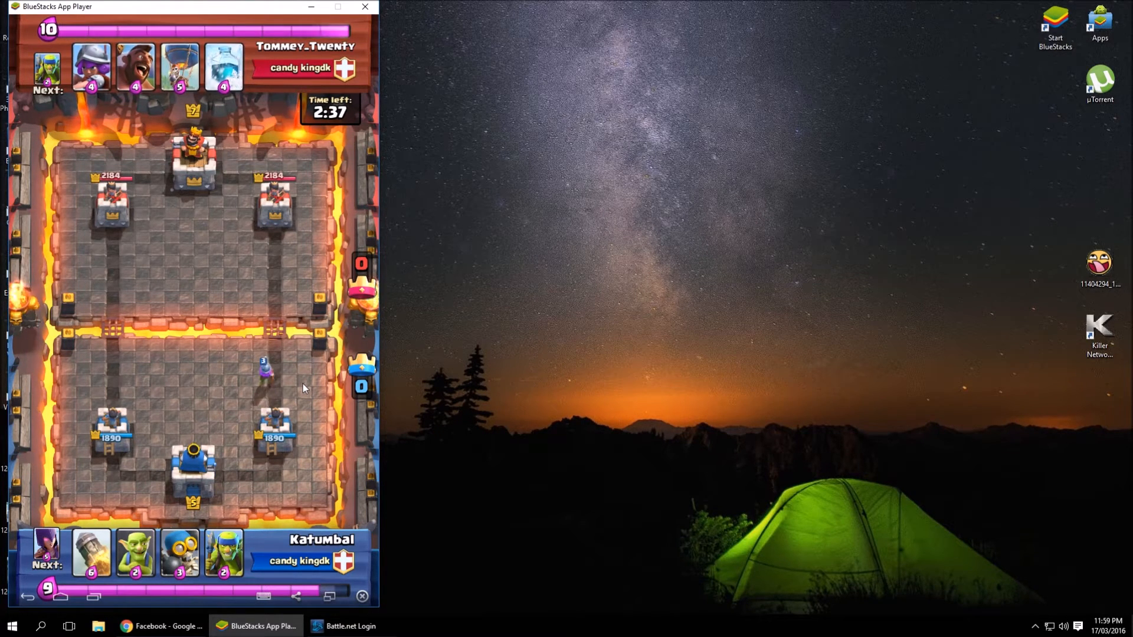
pyautogui.click(282, 383)
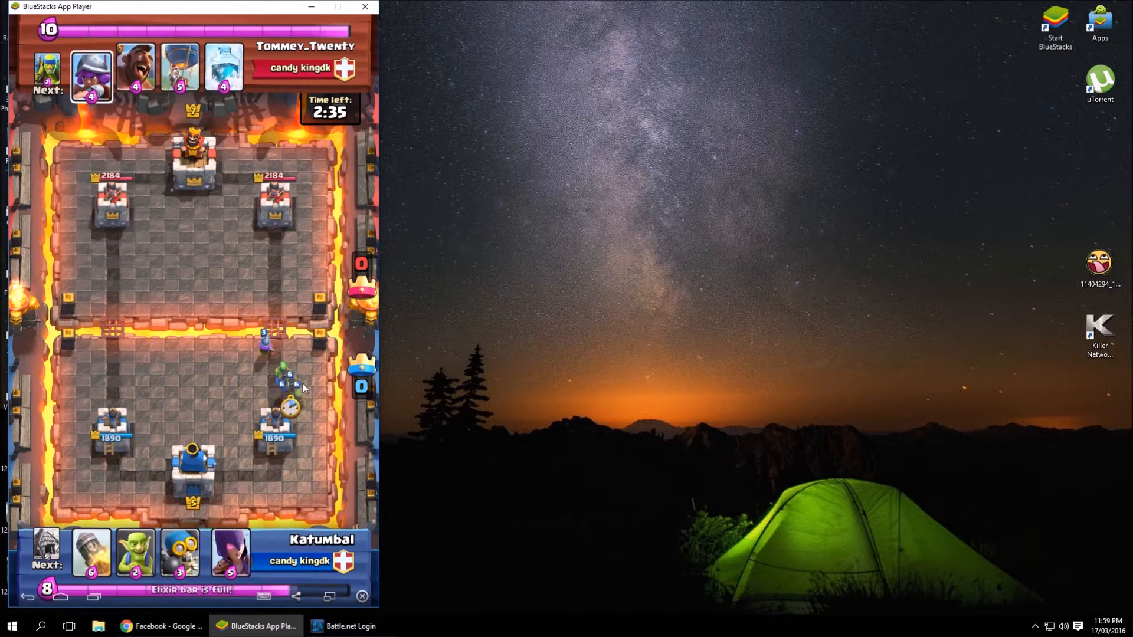